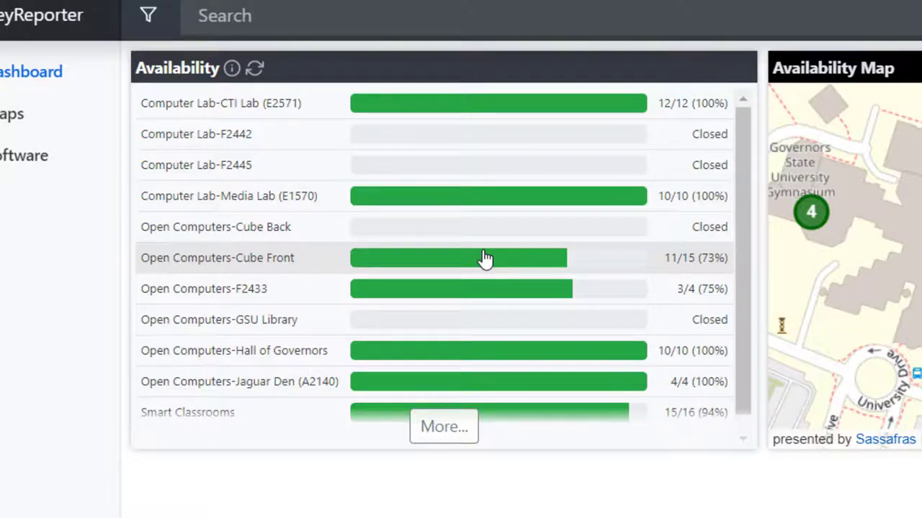
{"action": "mouse_move", "coordinate": [487, 352]}
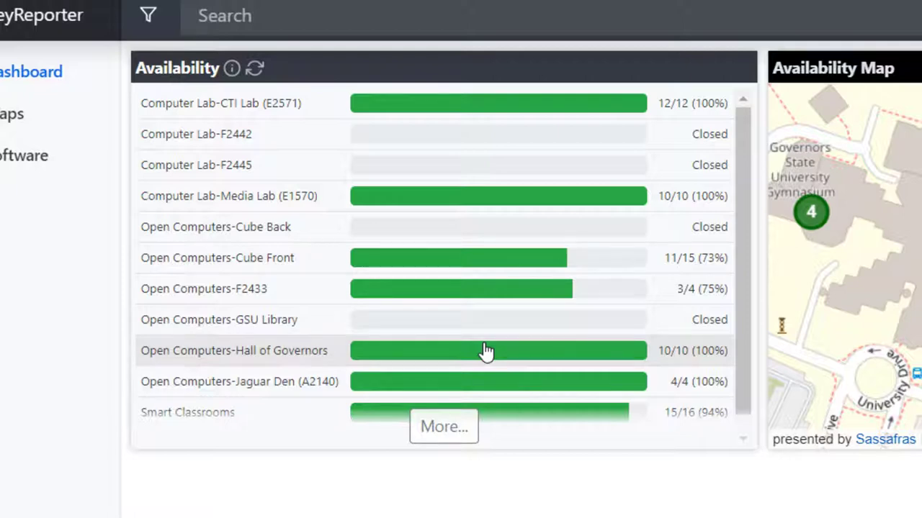
{"action": "mouse_move", "coordinate": [487, 334]}
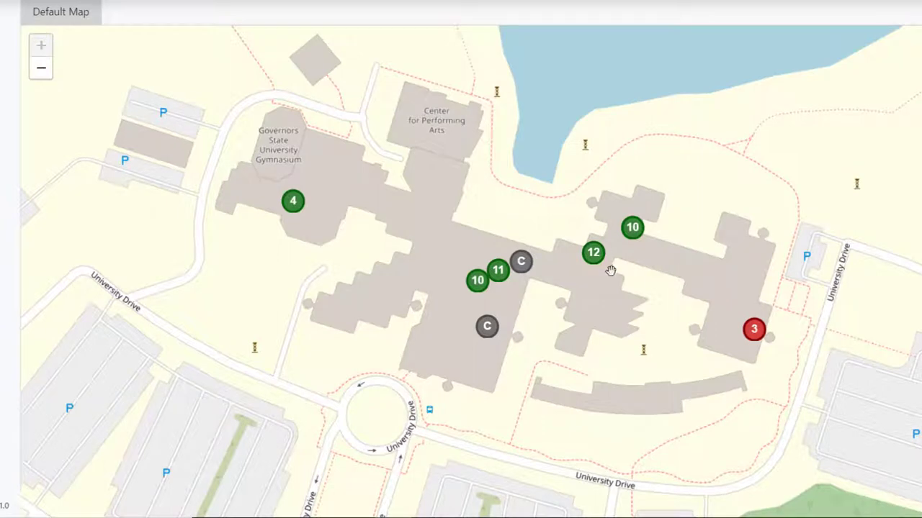
{"action": "mouse_move", "coordinate": [593, 252]}
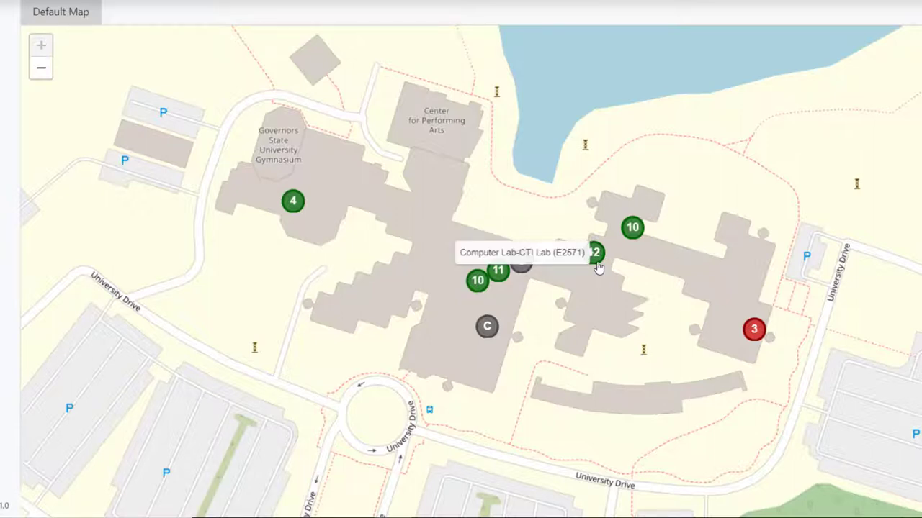
{"action": "mouse_move", "coordinate": [520, 261]}
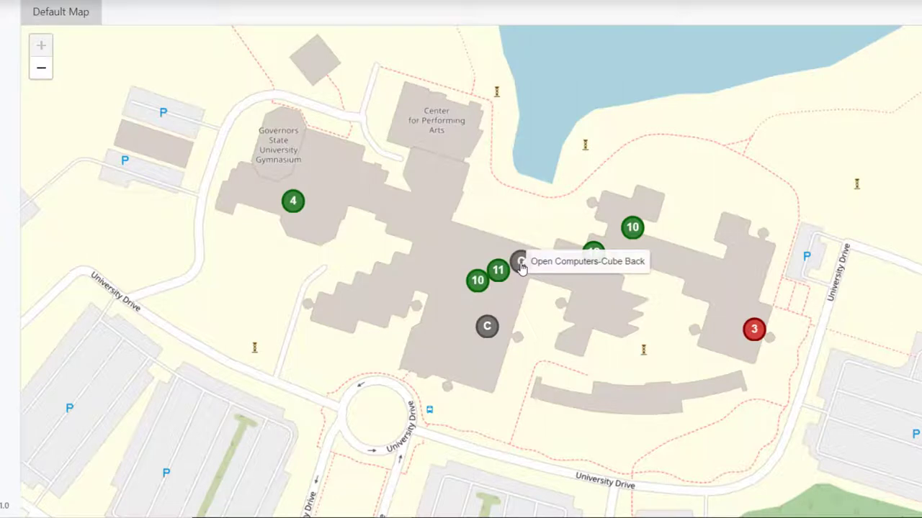
{"action": "mouse_move", "coordinate": [486, 325]}
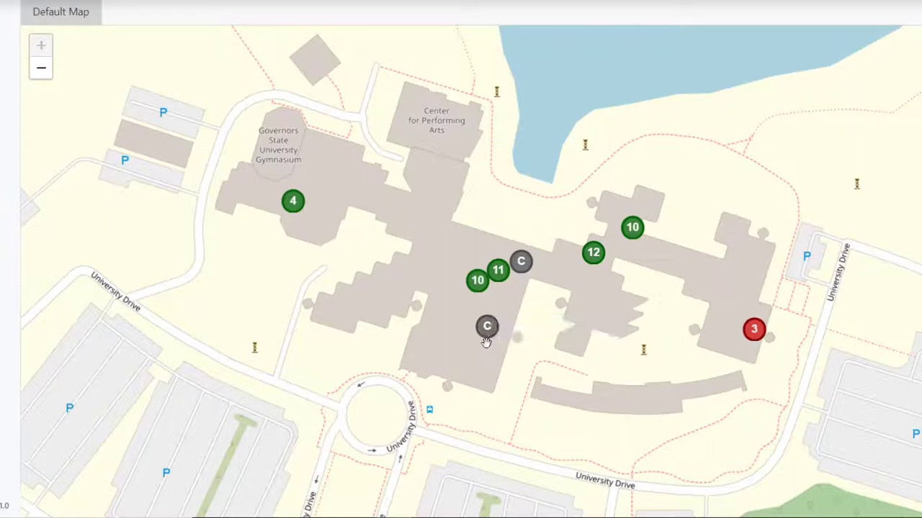
{"action": "mouse_move", "coordinate": [476, 281]}
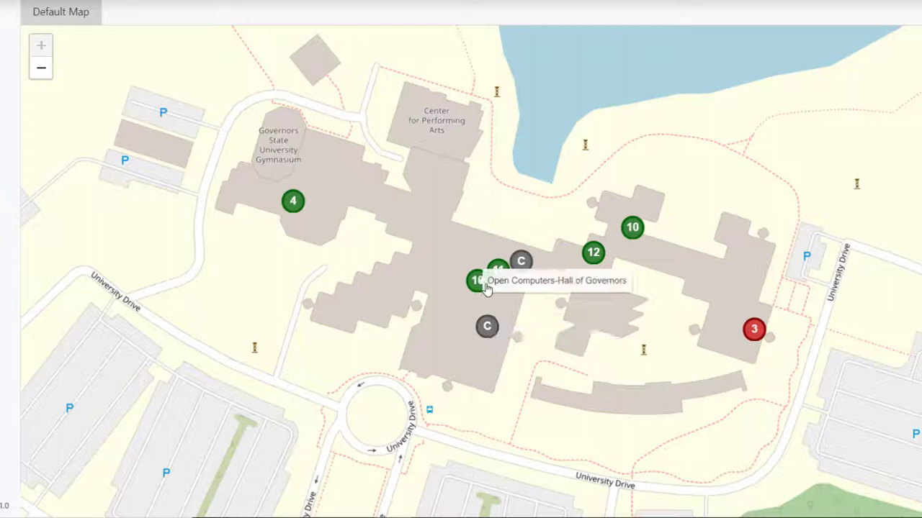
{"action": "mouse_move", "coordinate": [497, 328]}
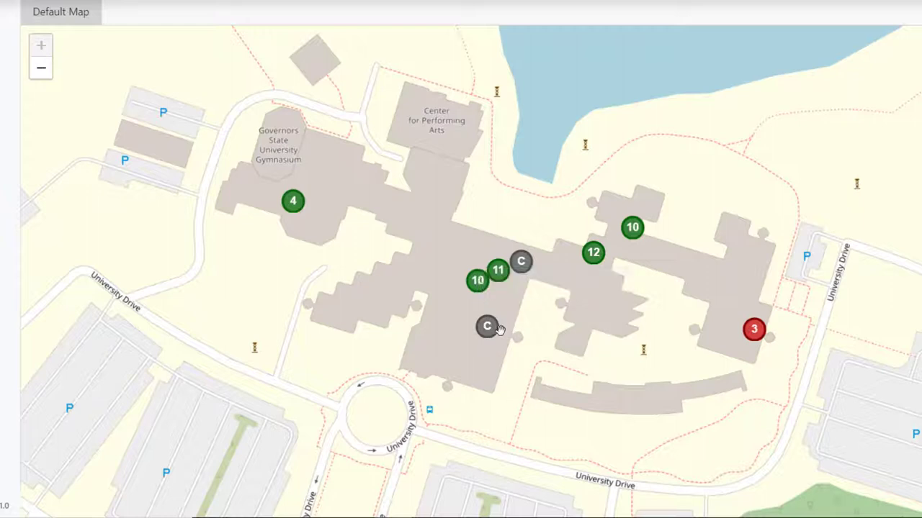
{"action": "mouse_move", "coordinate": [487, 325]}
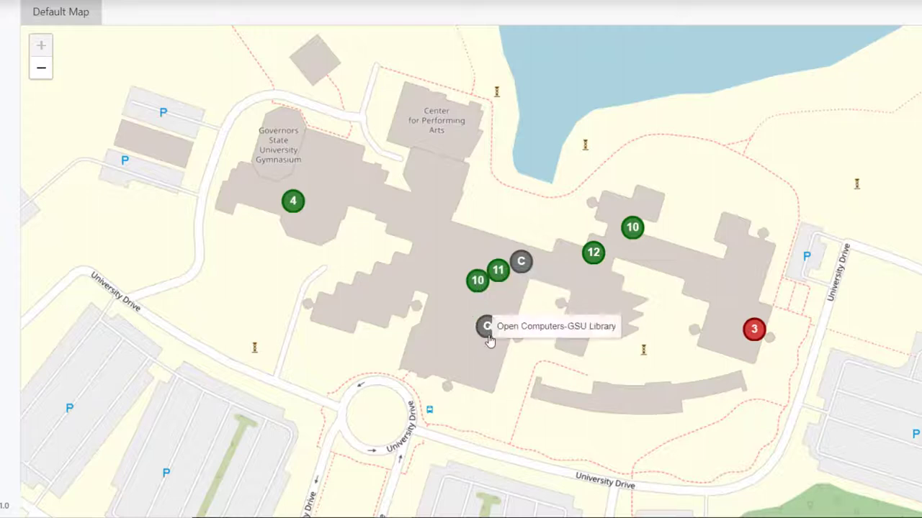
{"action": "mouse_move", "coordinate": [555, 265]}
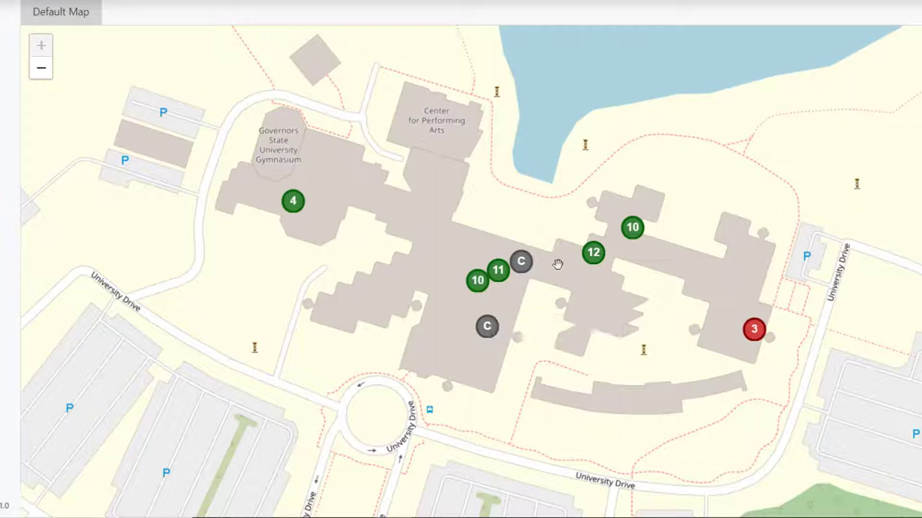
{"action": "mouse_move", "coordinate": [760, 343]}
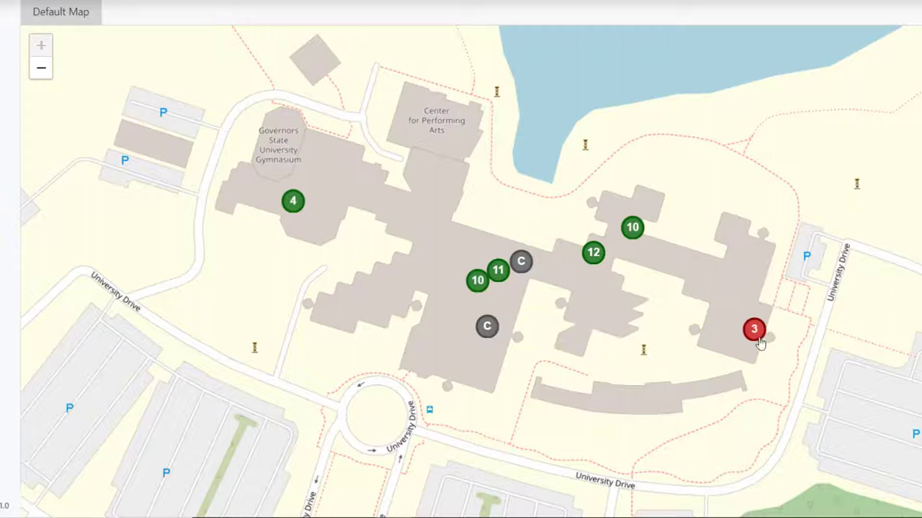
{"action": "mouse_move", "coordinate": [757, 340]}
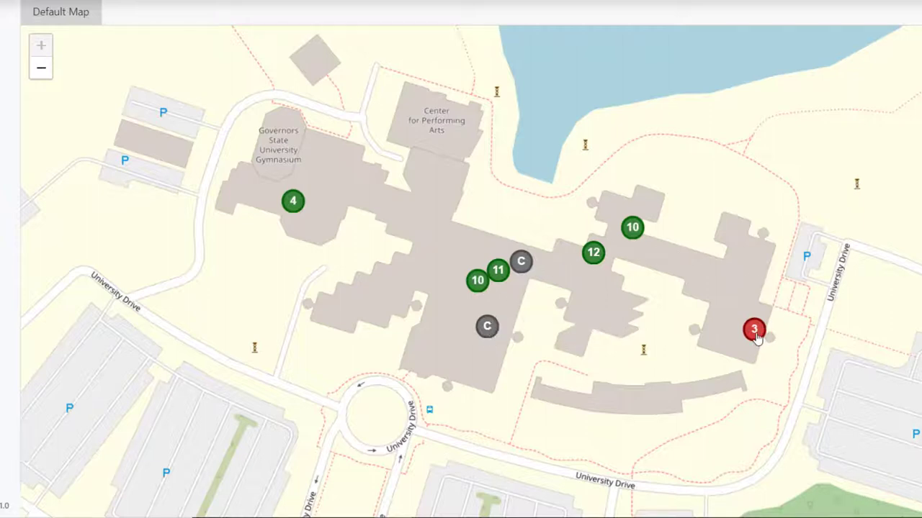
Step: Show the red three-lab cluster popup: F2442 and F2445 with none free, F2433 with 3 of 4
{"action": "left_click", "coordinate": [753, 330]}
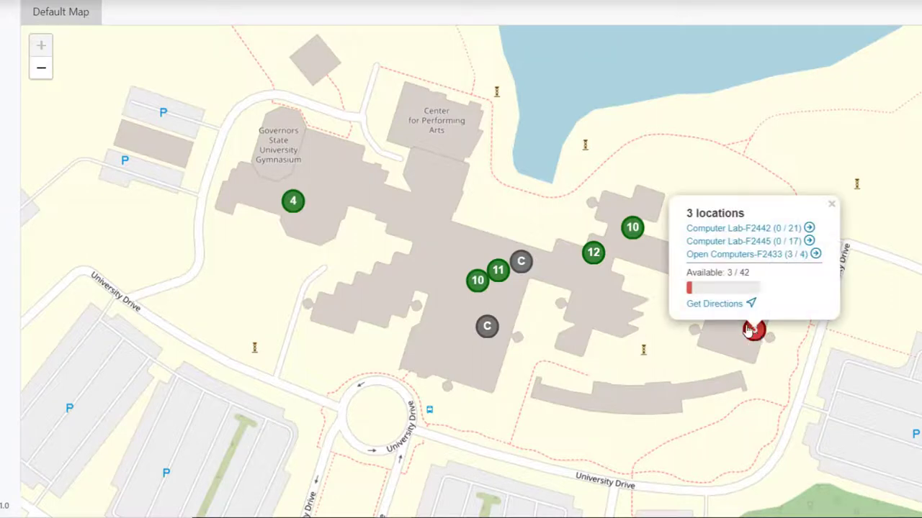
{"action": "mouse_move", "coordinate": [684, 299]}
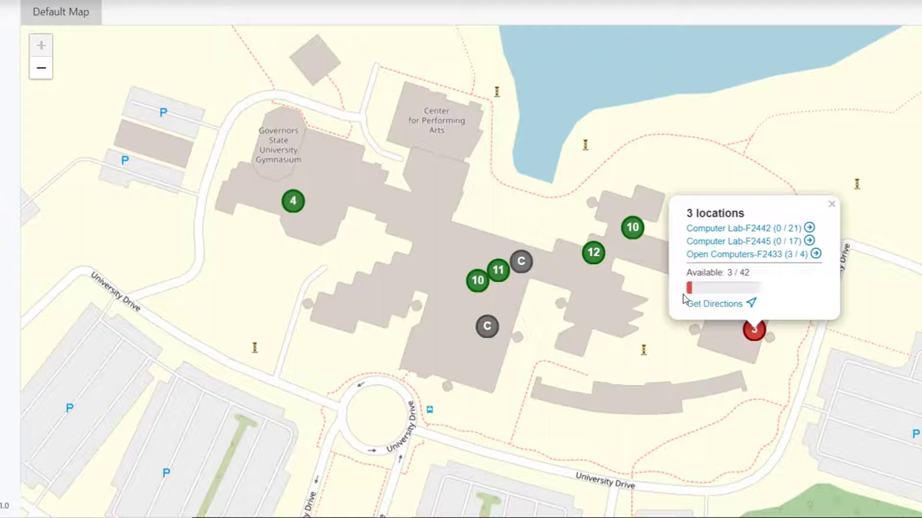
{"action": "mouse_move", "coordinate": [749, 268]}
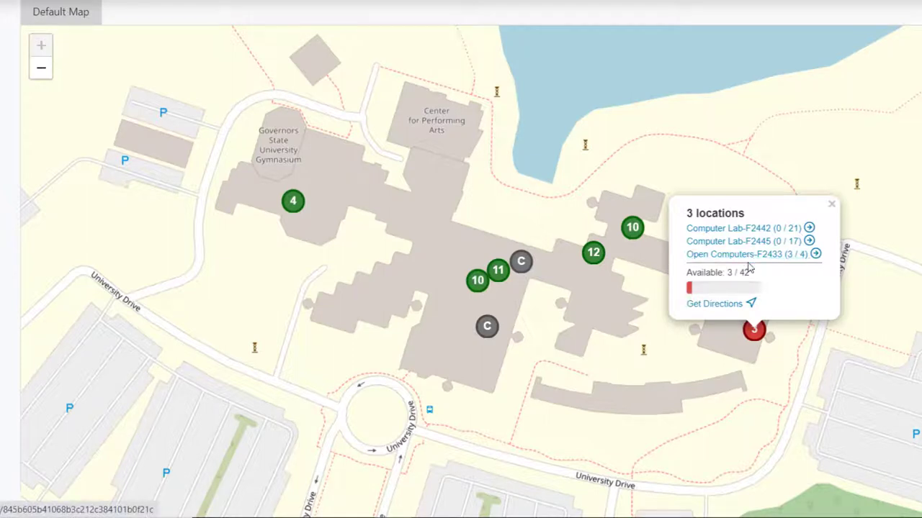
{"action": "mouse_move", "coordinate": [746, 253]}
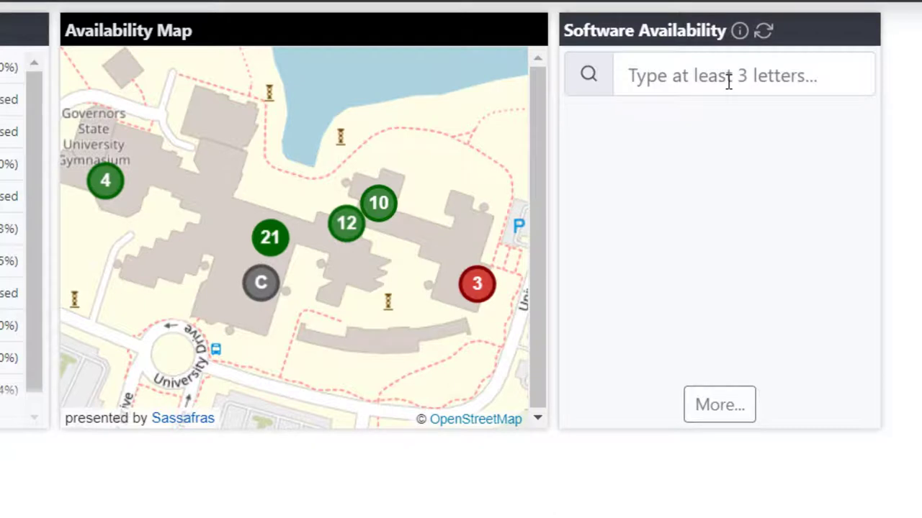
Step: Search software availability for 'SPSS' and choose IBM SPSS Statistics Professional 26 Win
{"action": "left_click", "coordinate": [720, 75]}
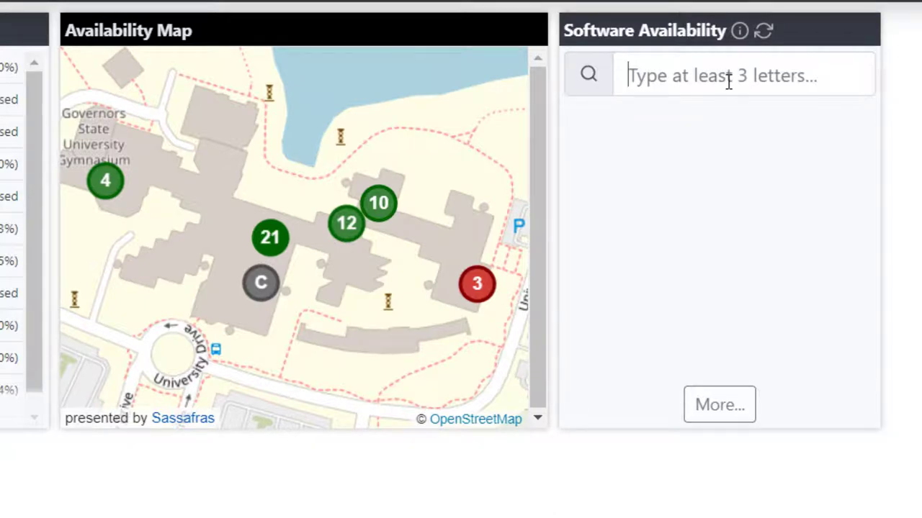
{"action": "left_click", "coordinate": [741, 74]}
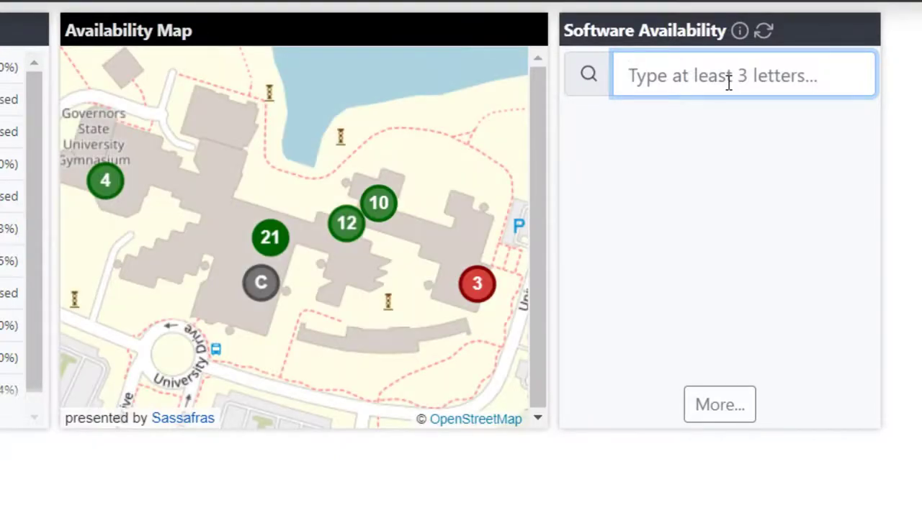
{"action": "type", "text": "SPSS"}
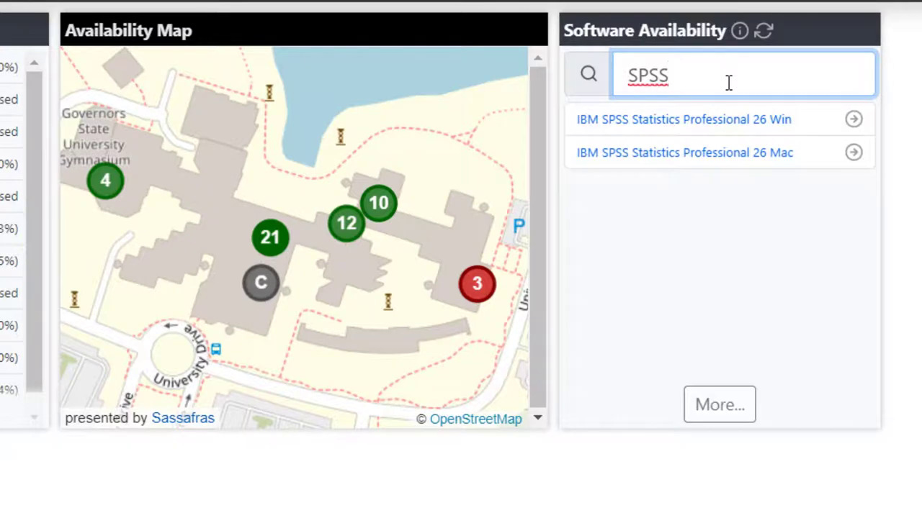
{"action": "mouse_move", "coordinate": [656, 120]}
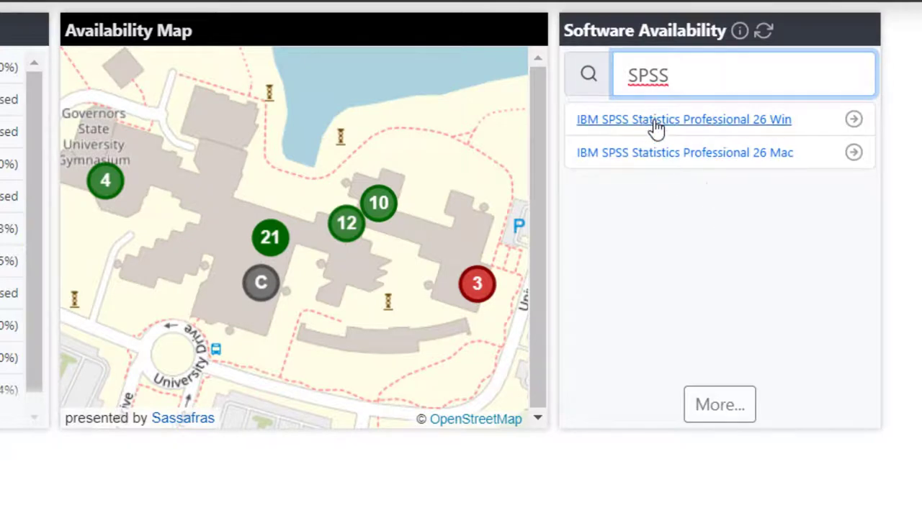
{"action": "mouse_move", "coordinate": [651, 142]}
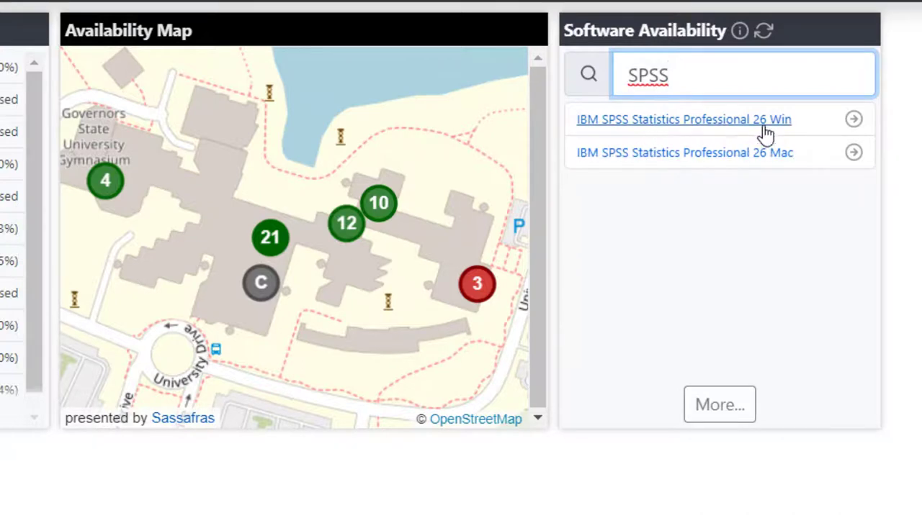
{"action": "mouse_move", "coordinate": [781, 141]}
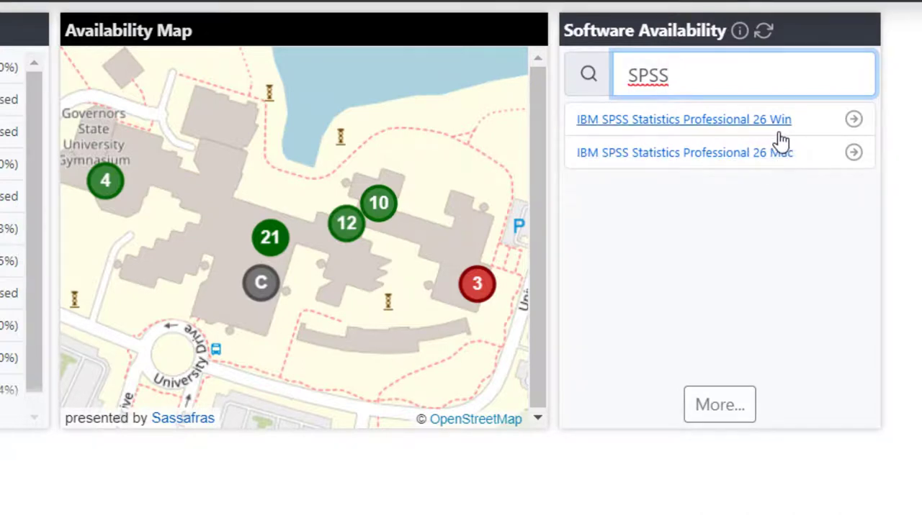
{"action": "left_click", "coordinate": [683, 118]}
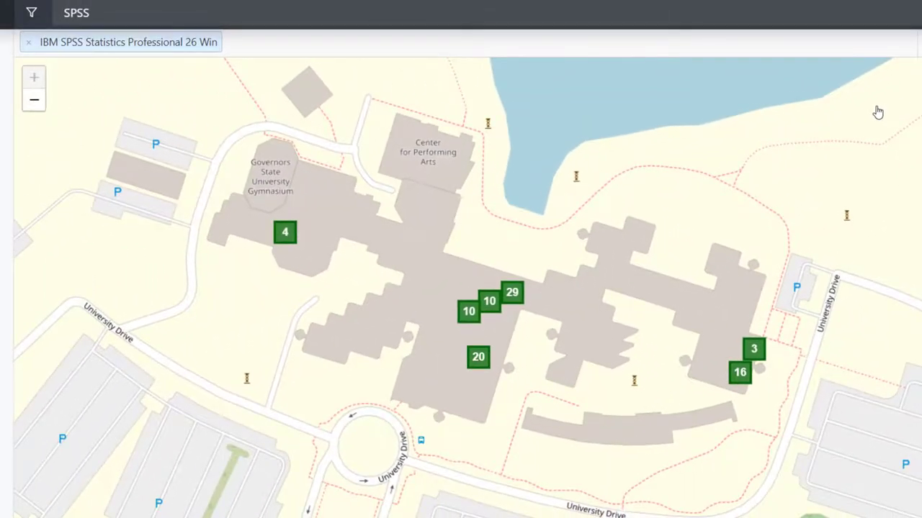
Step: Show Cube Front's availability popup and go to the Open Computers-Cube Front floorplan
{"action": "left_click", "coordinate": [512, 292]}
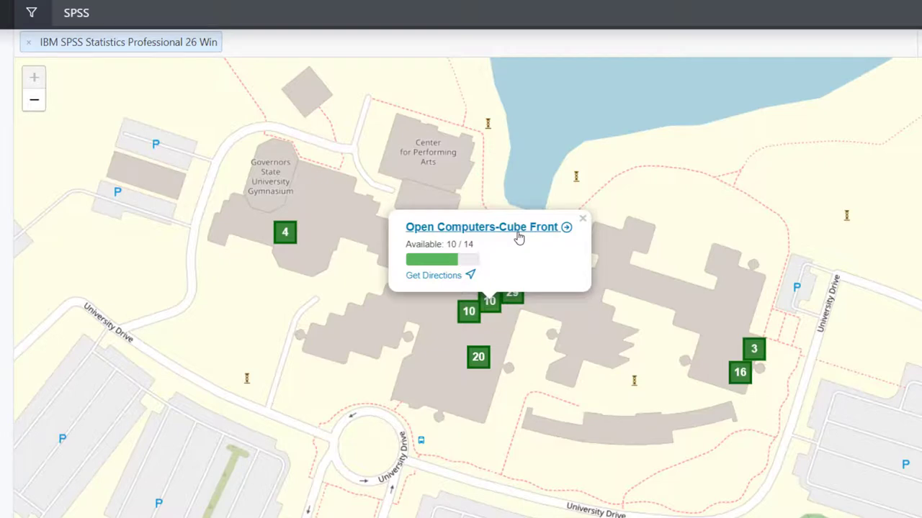
{"action": "left_click", "coordinate": [481, 227]}
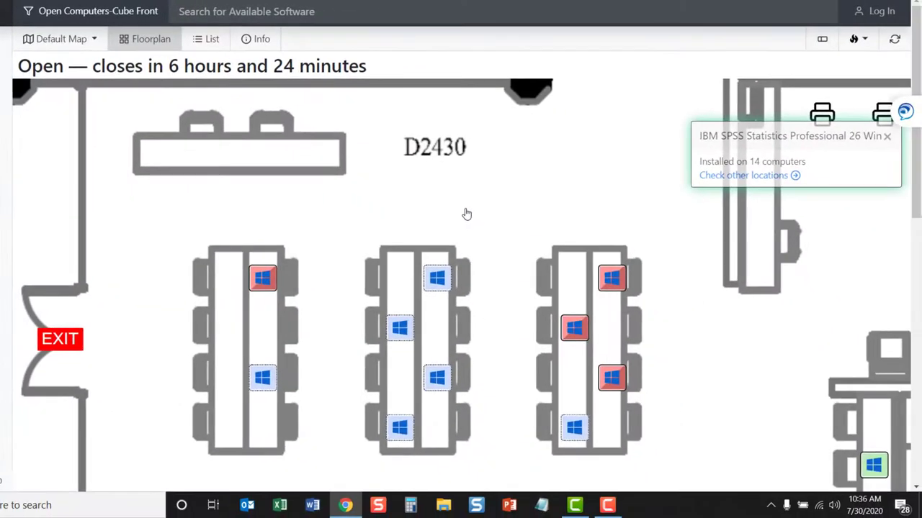
{"action": "mouse_move", "coordinate": [461, 211]}
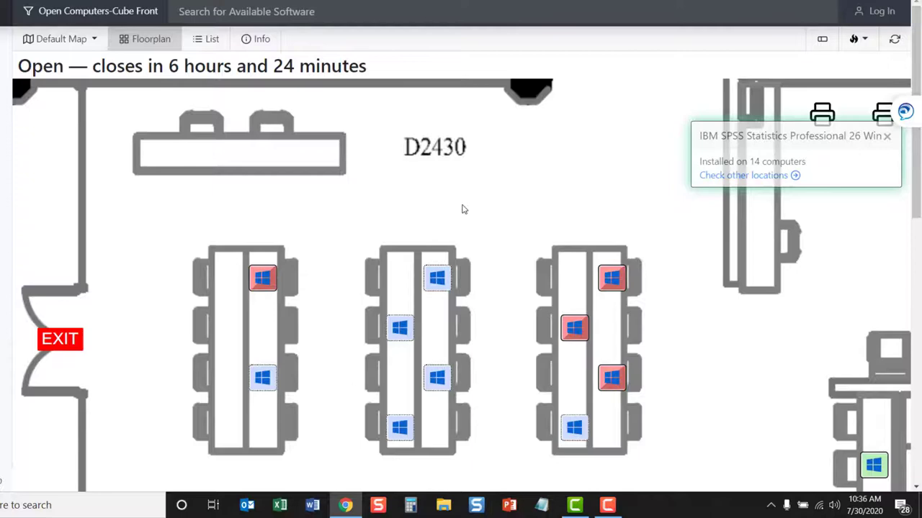
{"action": "mouse_move", "coordinate": [466, 207]}
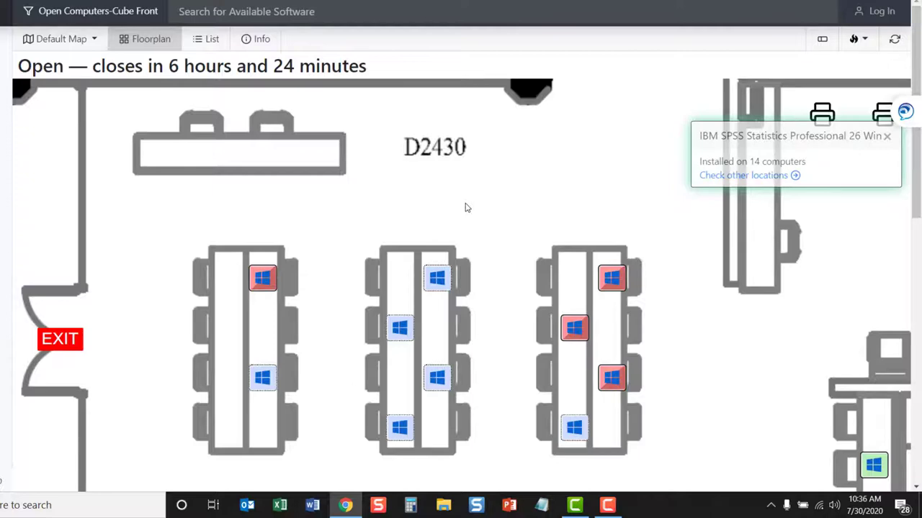
Step: Scroll the D2430 floorplan to review computer icons and the SPSS 26 Win installation panel
{"action": "scroll", "scroll_direction": "down", "scroll_amount": 3}
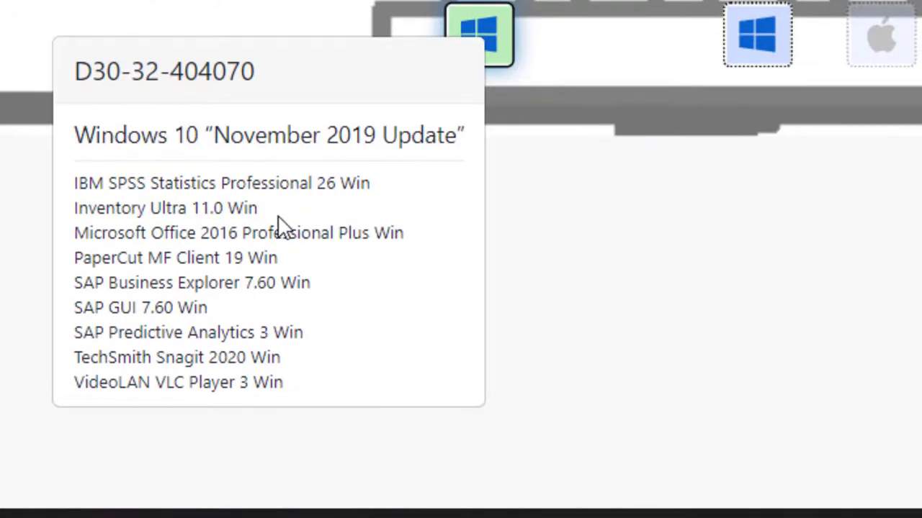
{"action": "mouse_move", "coordinate": [242, 187]}
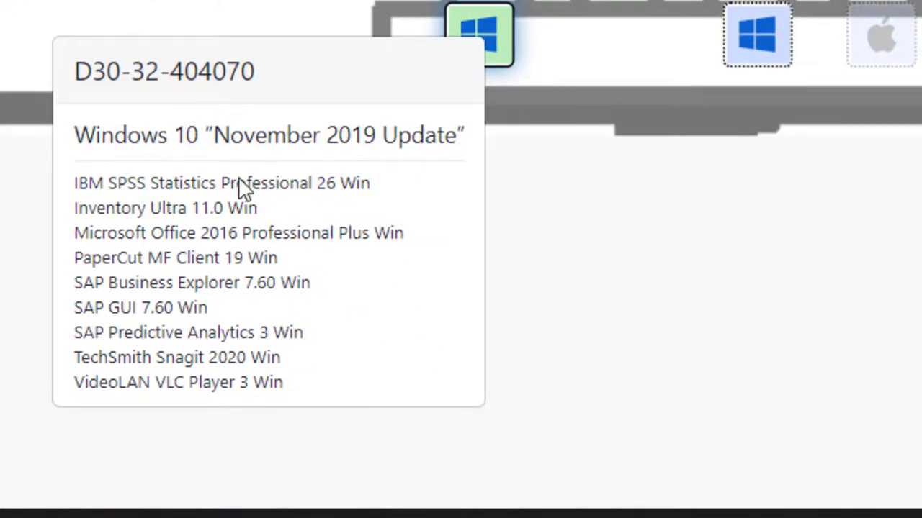
{"action": "mouse_move", "coordinate": [332, 214]}
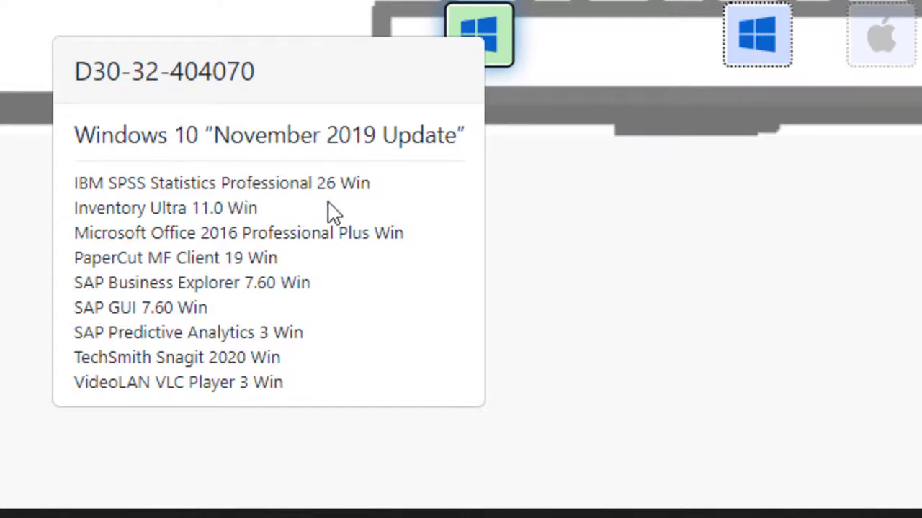
{"action": "mouse_move", "coordinate": [170, 216]}
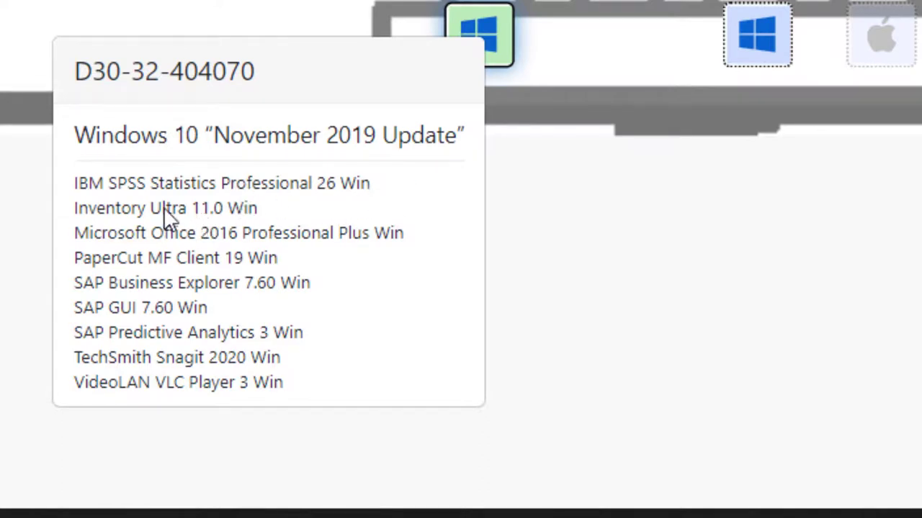
{"action": "mouse_move", "coordinate": [144, 242]}
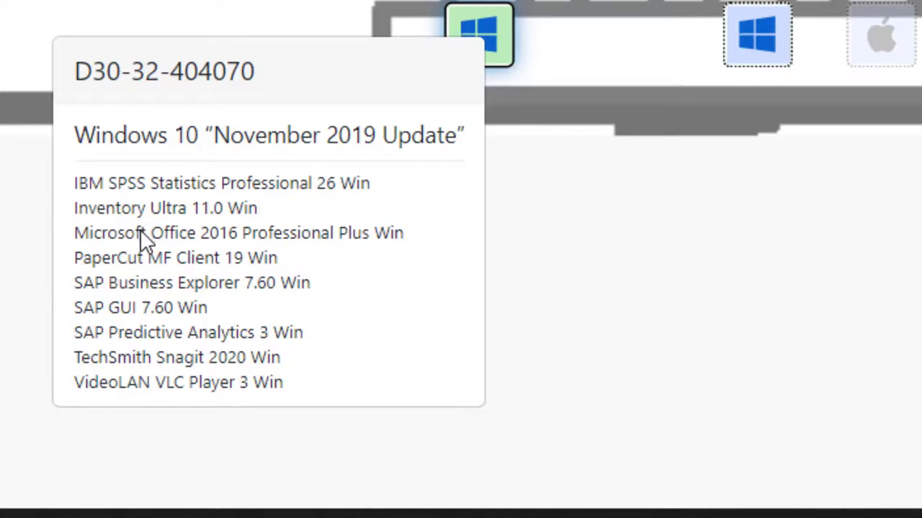
{"action": "mouse_move", "coordinate": [12, 276]}
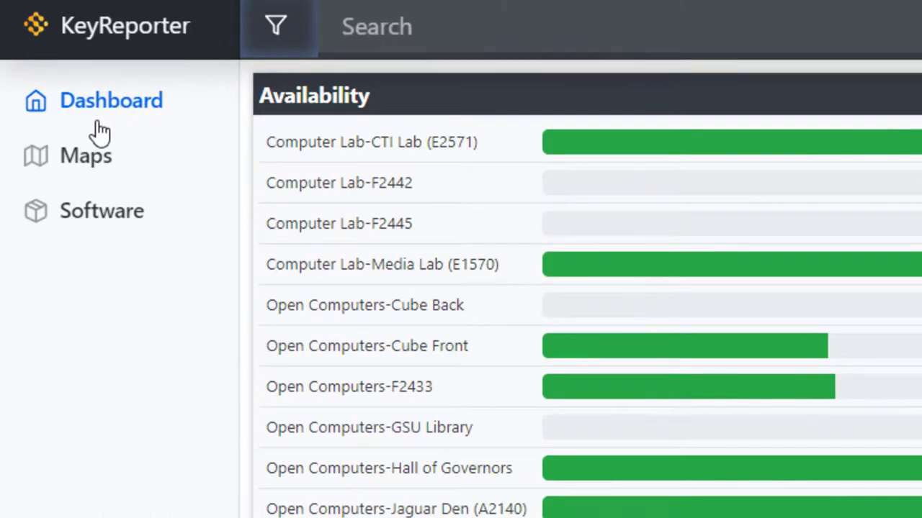
Step: Leave the dashboard for the Maps section via the left sidebar
{"action": "left_click", "coordinate": [86, 156]}
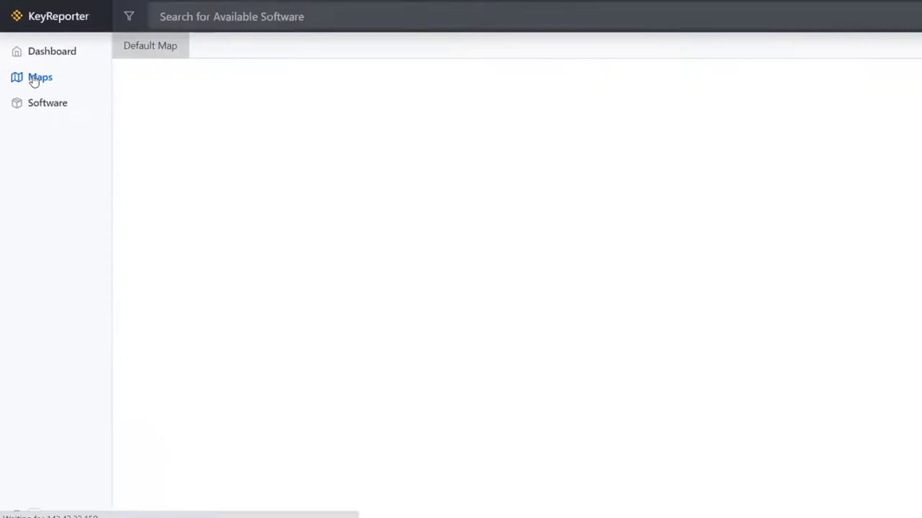
{"action": "left_click", "coordinate": [43, 102]}
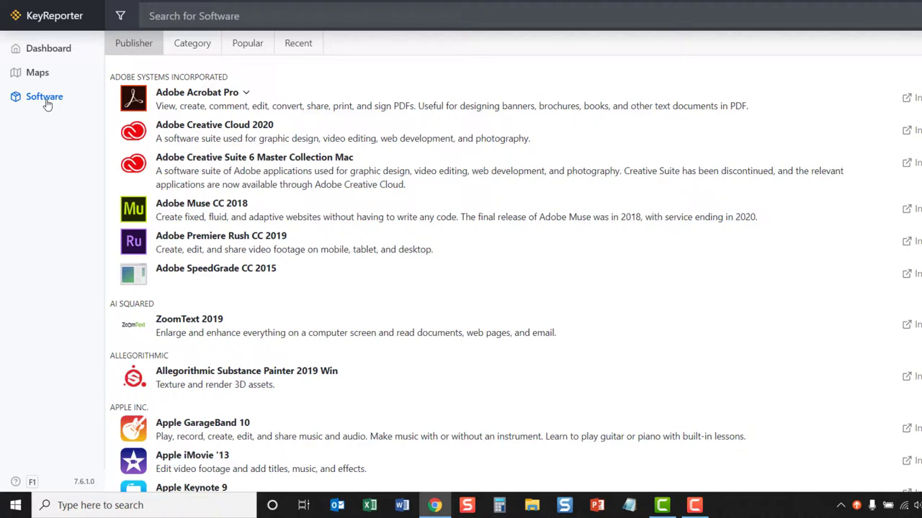
{"action": "mouse_move", "coordinate": [649, 265]}
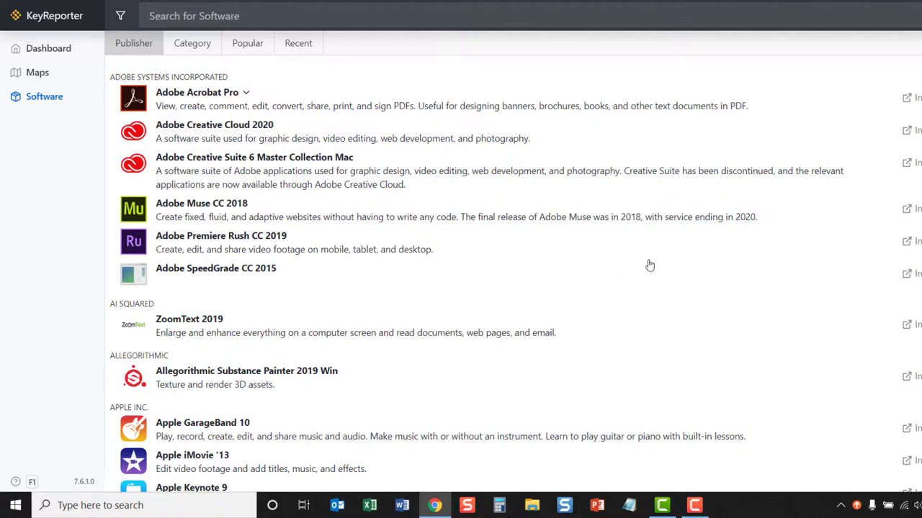
Step: Scroll the publisher-grouped catalog down to IBM SPSS Statistics Professional and its Find link
{"action": "scroll", "scroll_direction": "down", "scroll_amount": 3}
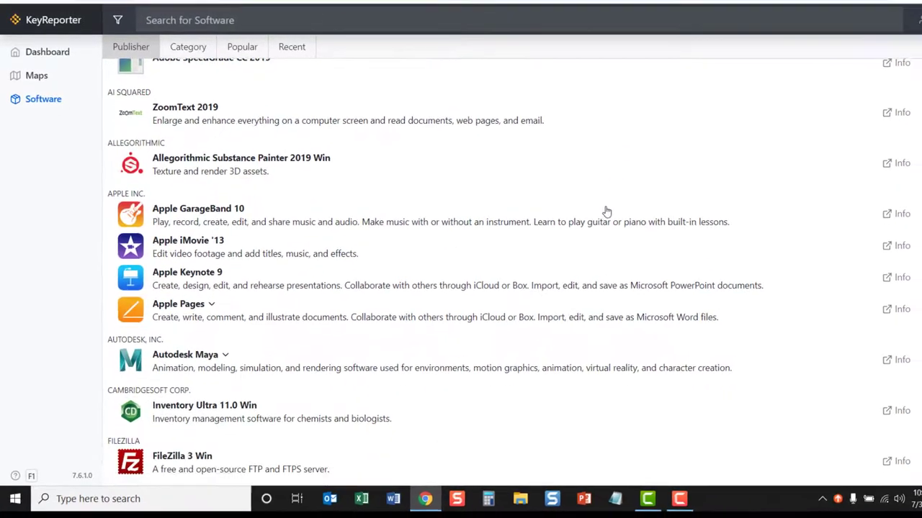
{"action": "scroll", "scroll_direction": "down", "scroll_amount": 3}
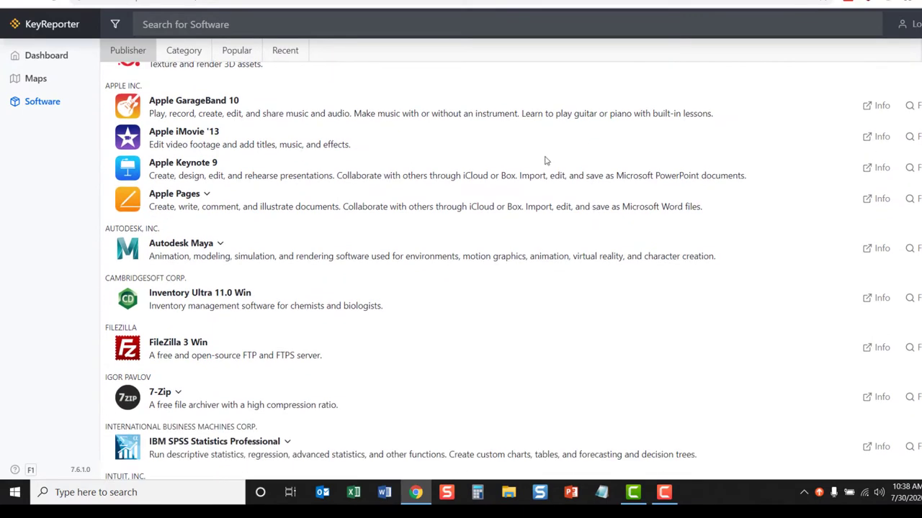
{"action": "scroll", "scroll_direction": "down", "scroll_amount": 3}
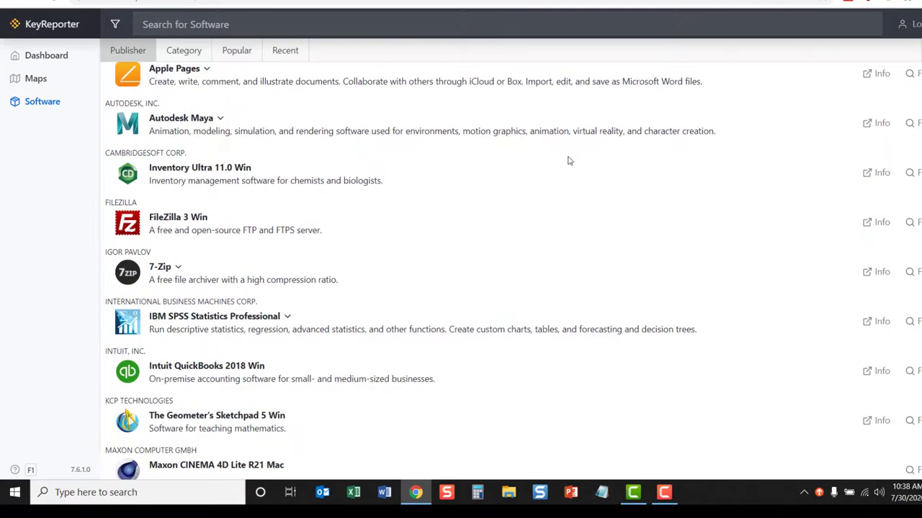
{"action": "scroll", "scroll_direction": "down", "scroll_amount": 3}
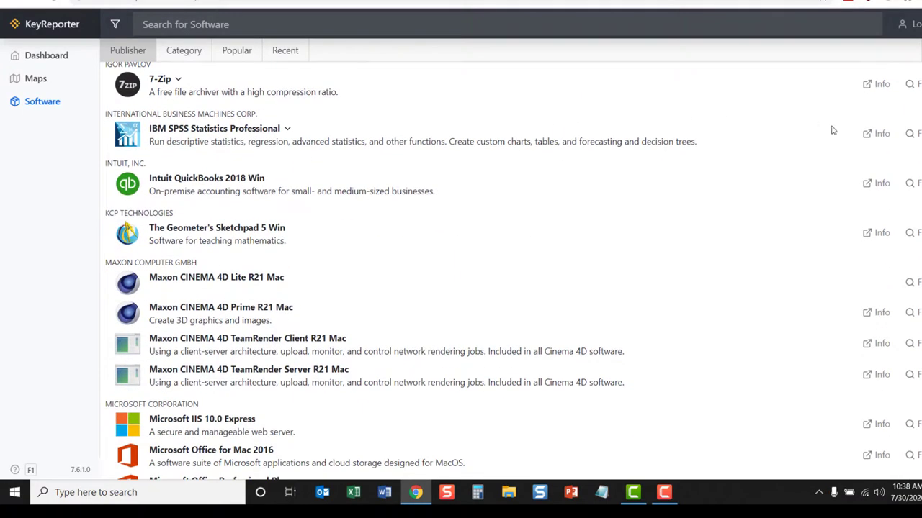
{"action": "left_click", "coordinate": [881, 133]}
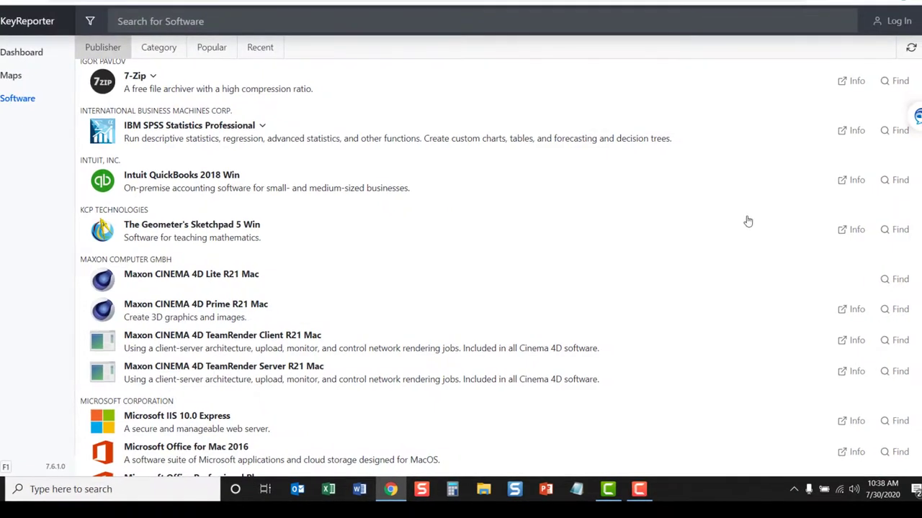
{"action": "mouse_move", "coordinate": [895, 135]}
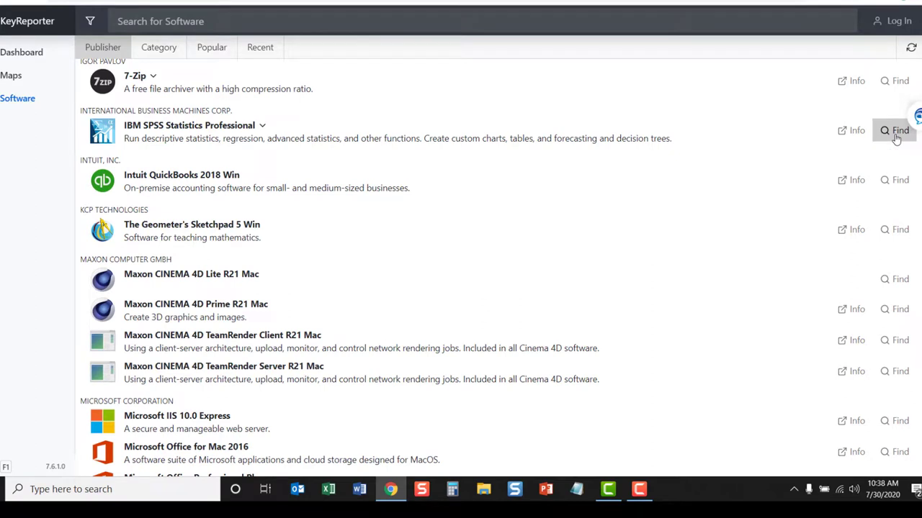
Step: Use Find to map every lab with IBM SPSS Statistics Professional and check a marker's location name
{"action": "left_click", "coordinate": [896, 130]}
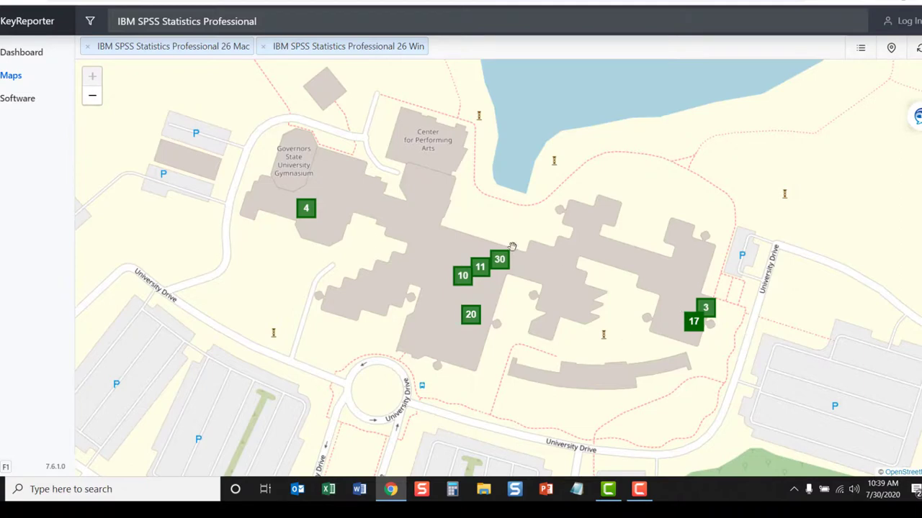
{"action": "mouse_move", "coordinate": [492, 268]}
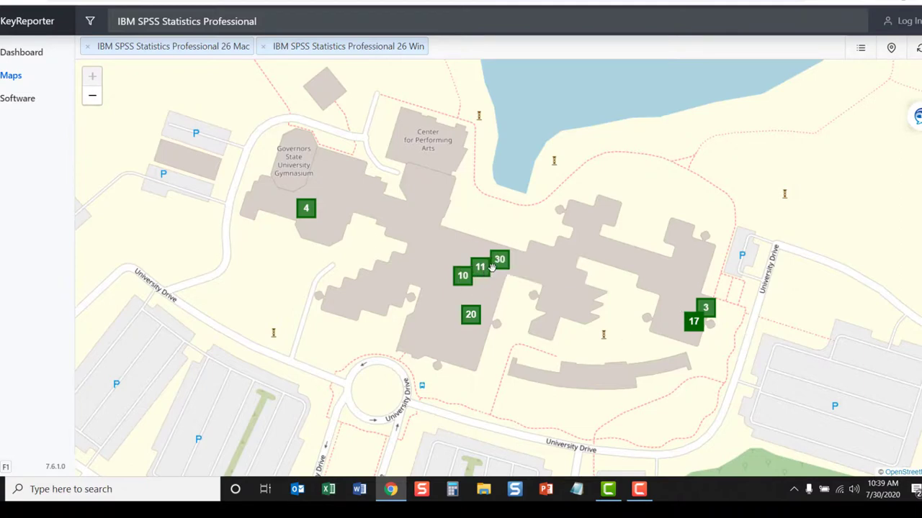
{"action": "mouse_move", "coordinate": [481, 274]}
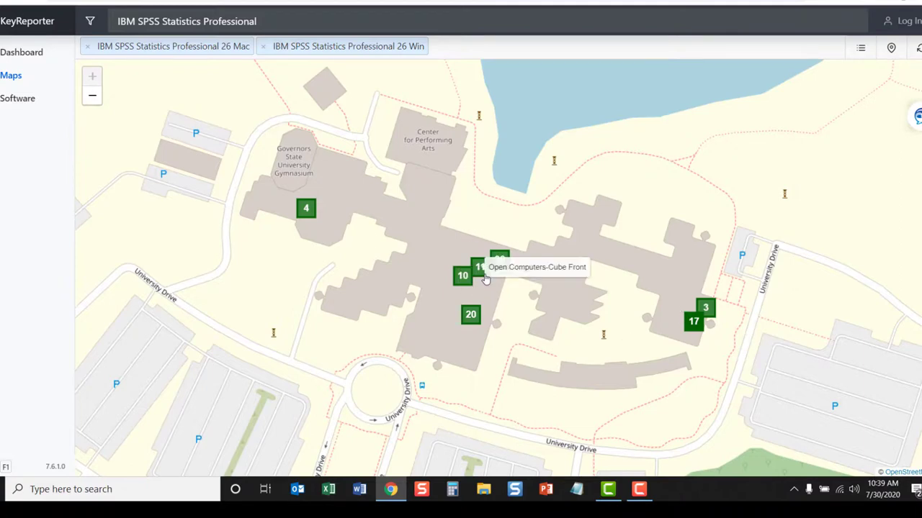
{"action": "mouse_move", "coordinate": [472, 317]}
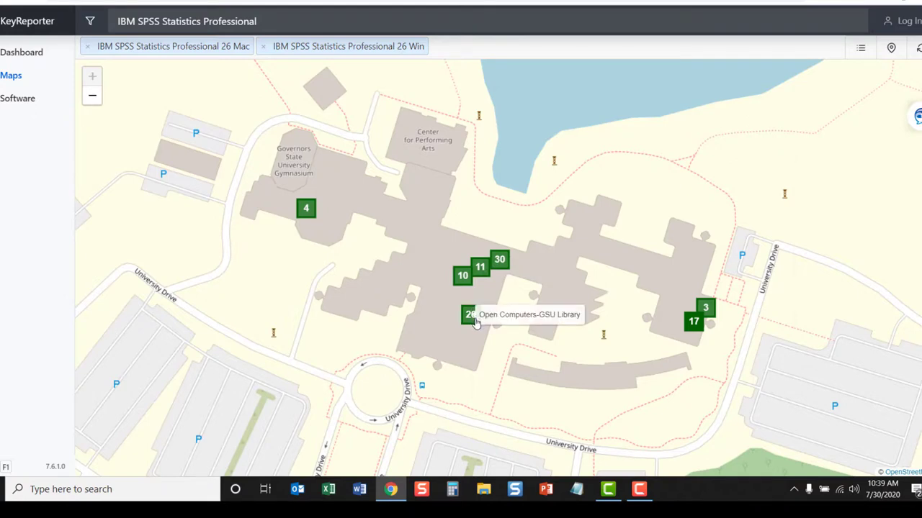
{"action": "left_click", "coordinate": [470, 314]}
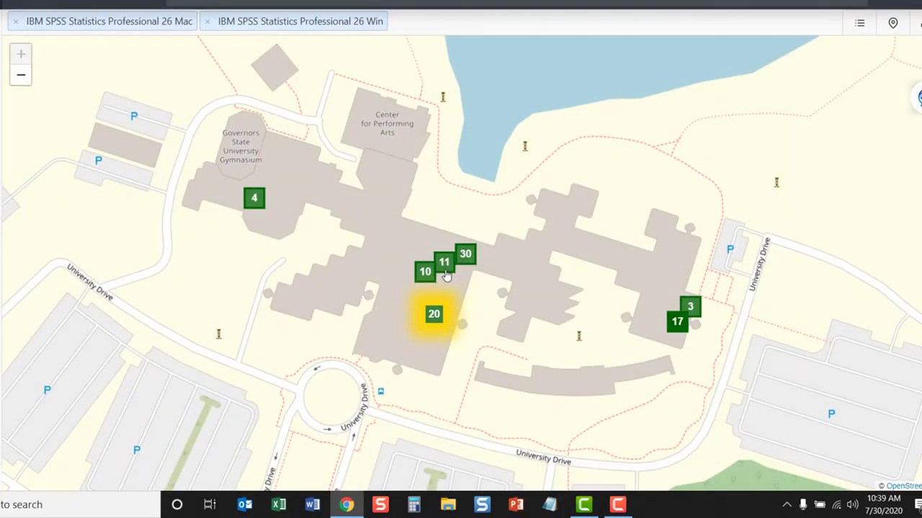
{"action": "mouse_move", "coordinate": [443, 266]}
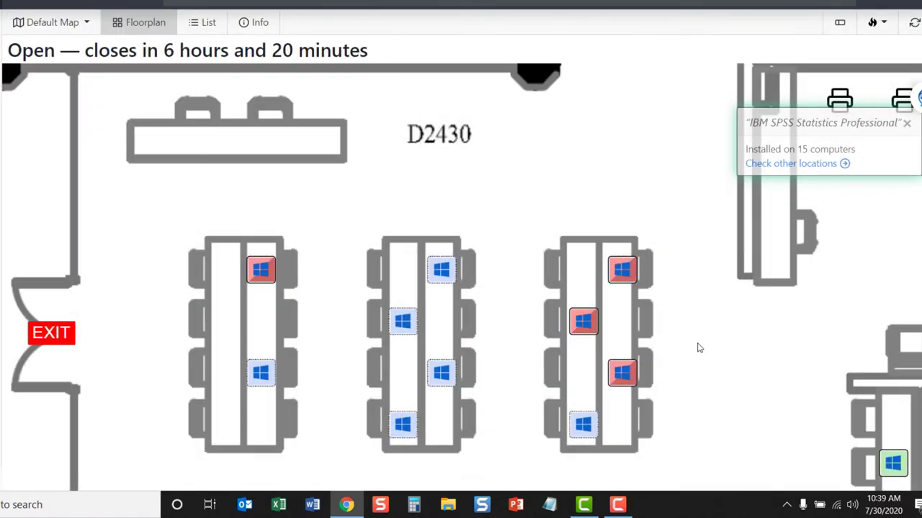
{"action": "mouse_move", "coordinate": [787, 294]}
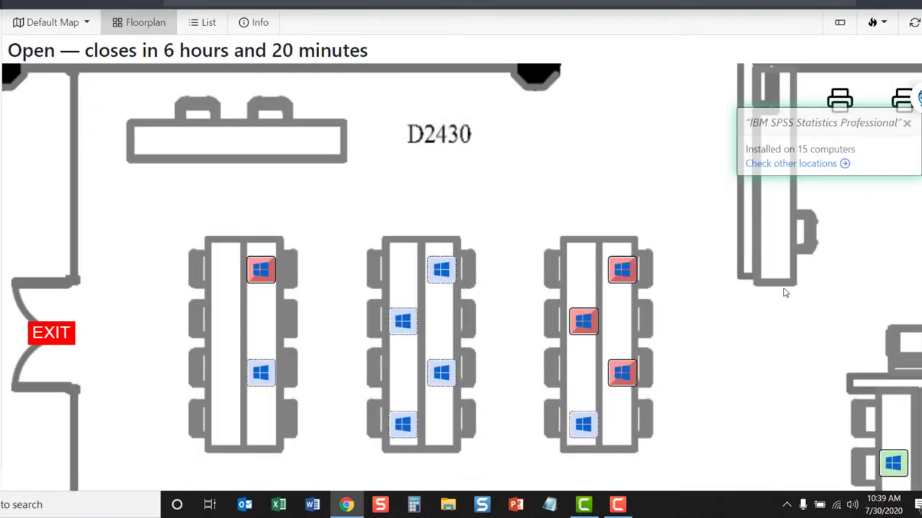
{"action": "mouse_move", "coordinate": [734, 340]}
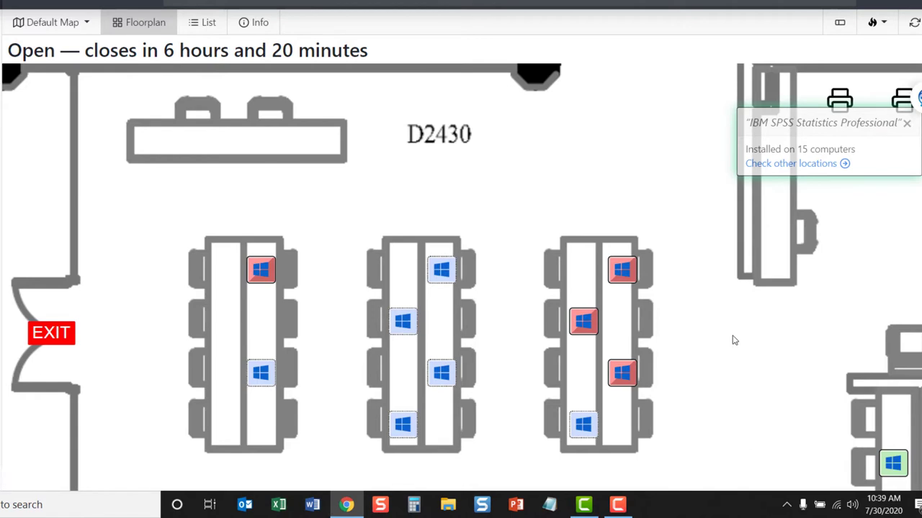
{"action": "mouse_move", "coordinate": [757, 301]}
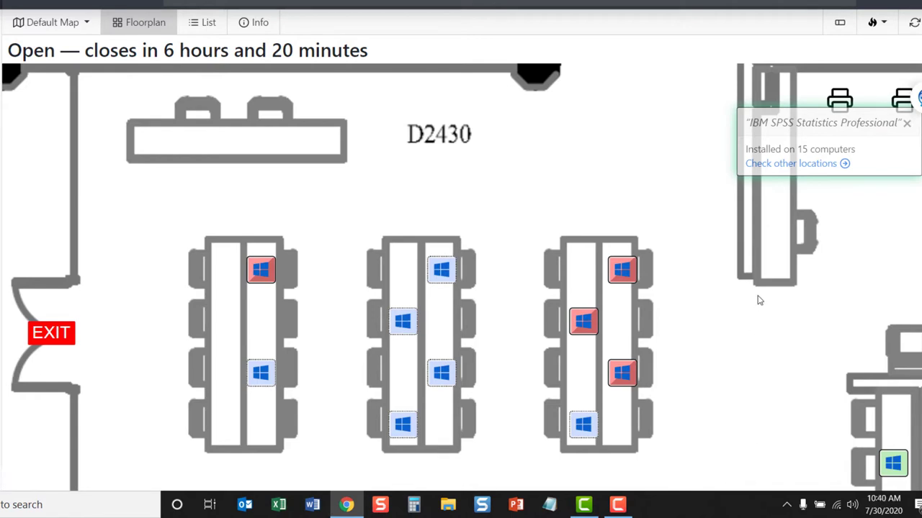
{"action": "mouse_move", "coordinate": [525, 134]}
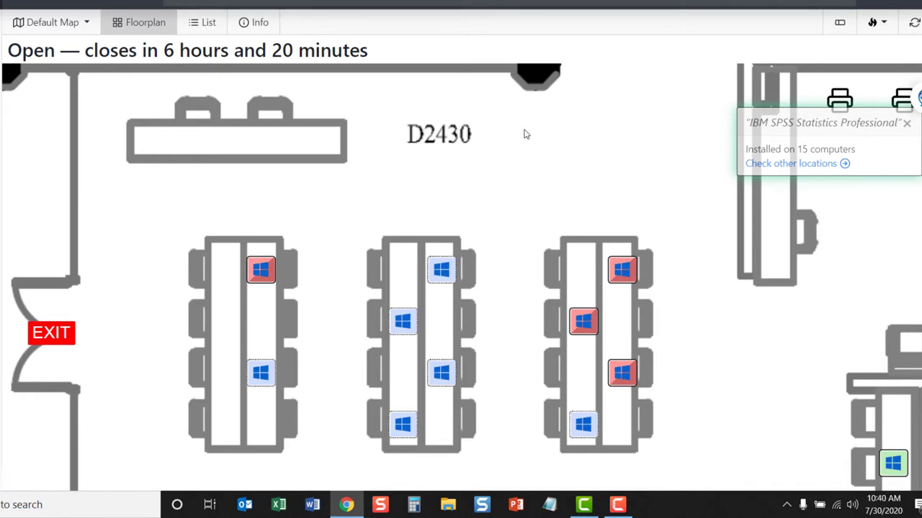